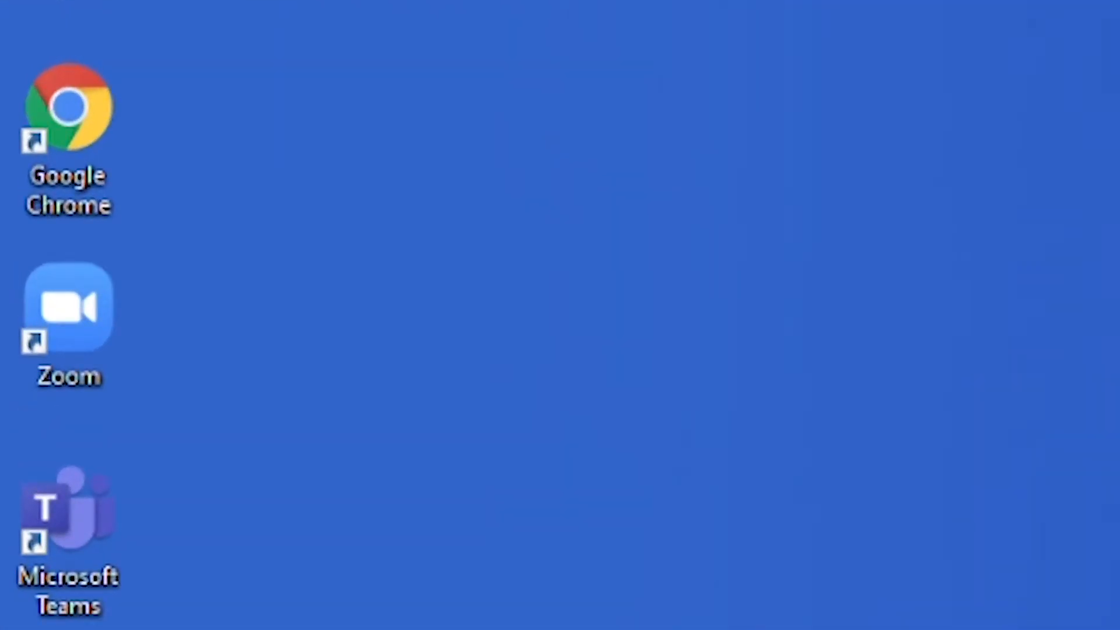
Step: Launch Zoom from the desktop and reach the sign-in screen
text(lmatt)
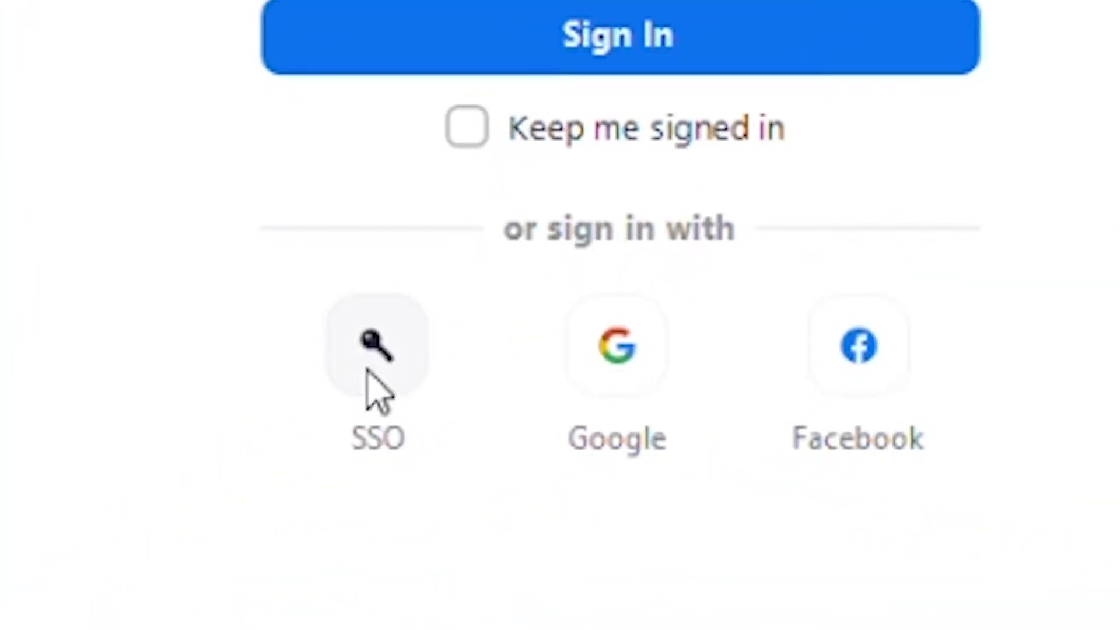
Step: Sign in with SSO and join meeting ID 516 686
click(378, 345)
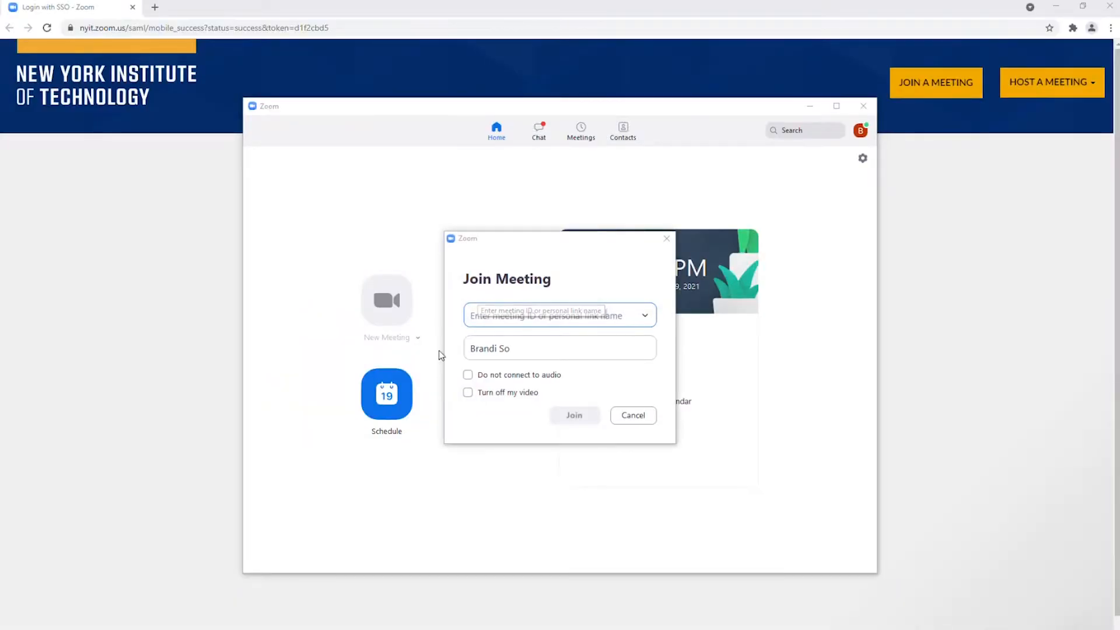
text(516 686)
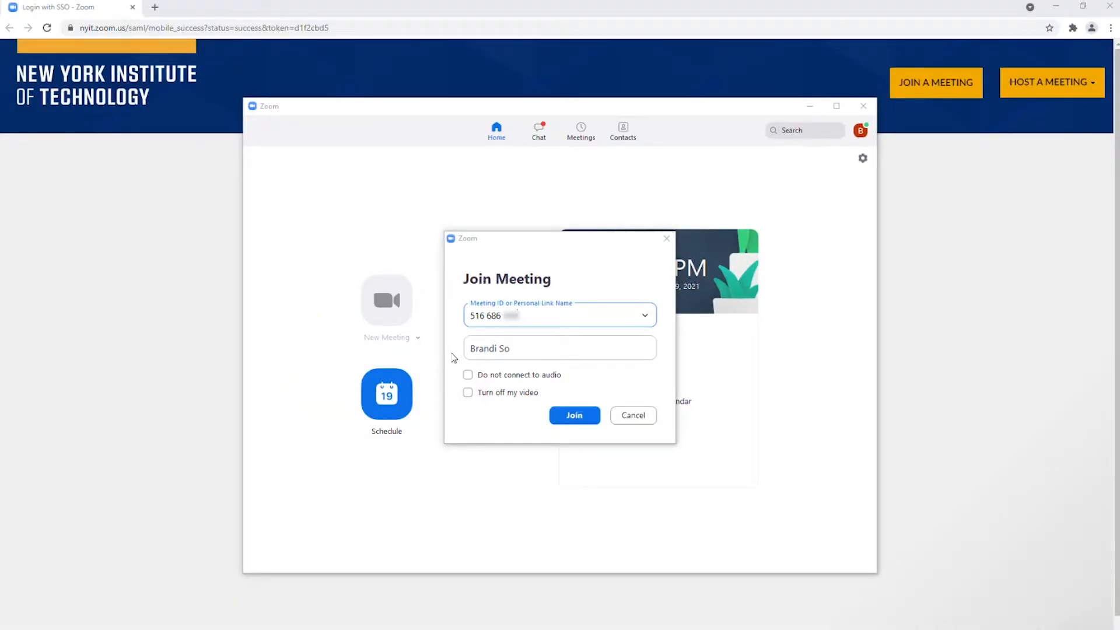
click(574, 415)
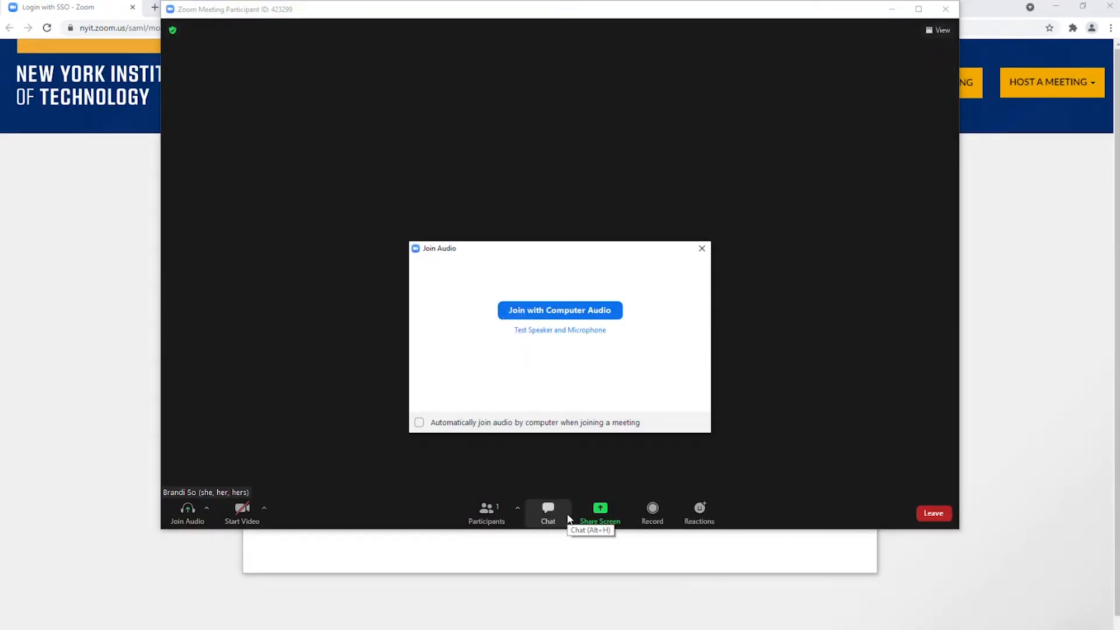
Step: Join with computer audio and begin sharing content to the meeting
click(559, 310)
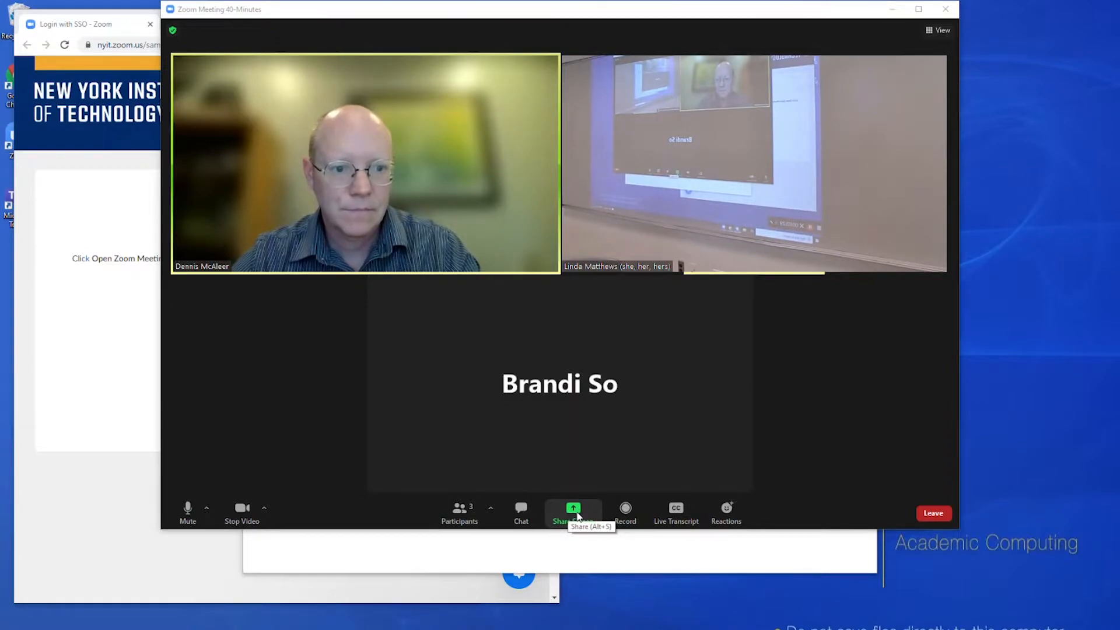
click(573, 513)
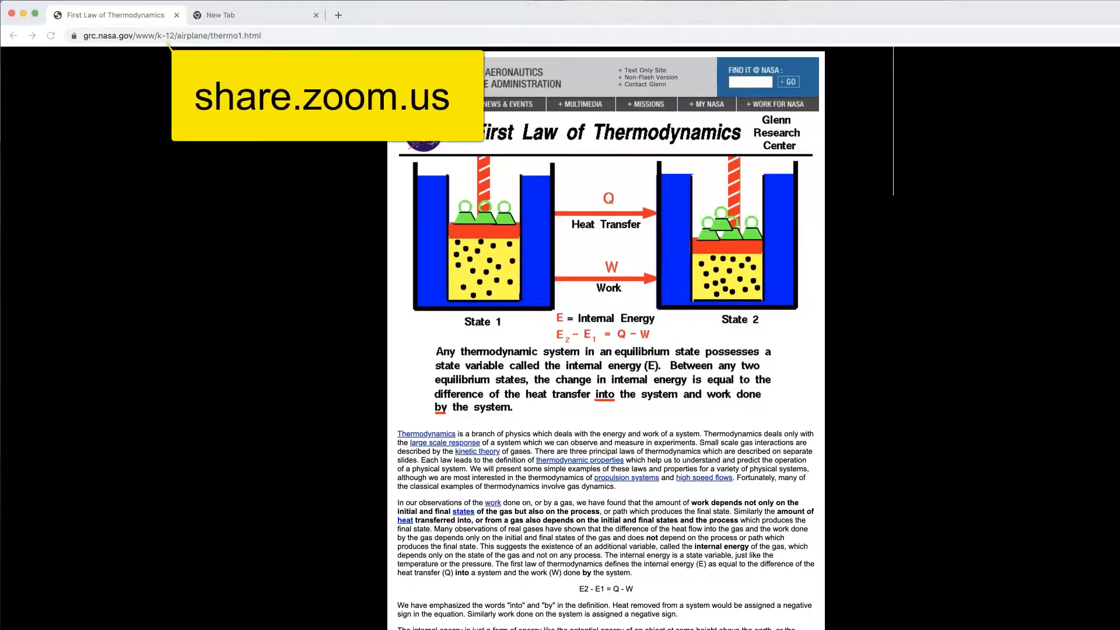
Step: On zoom.us/share, submit meeting ID 516 686 to present the laptop screen
click(255, 14)
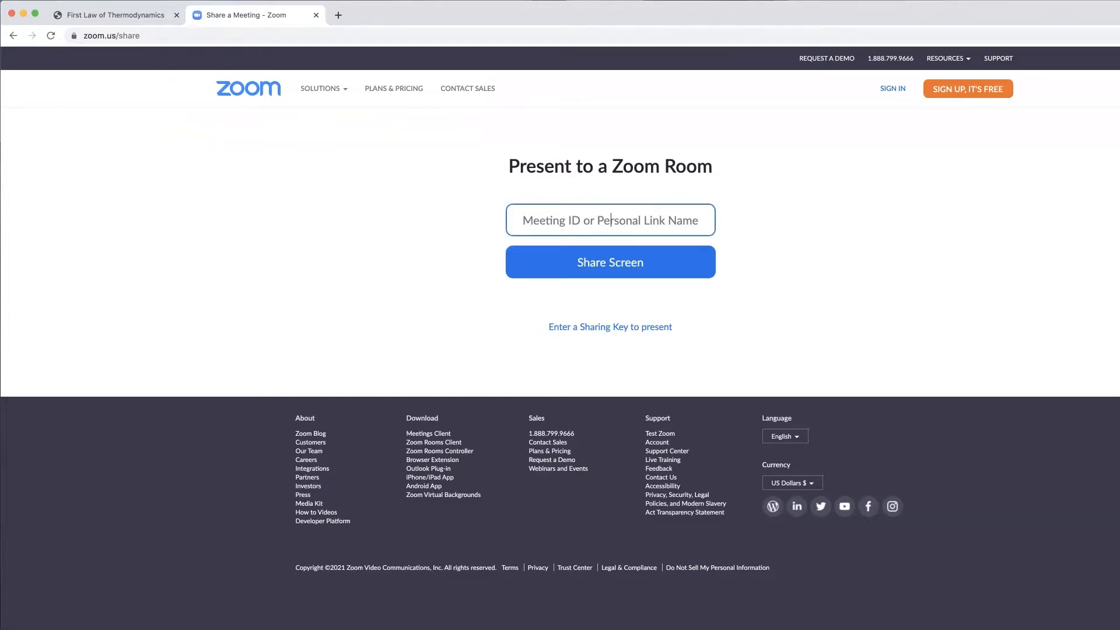
text(516 686)
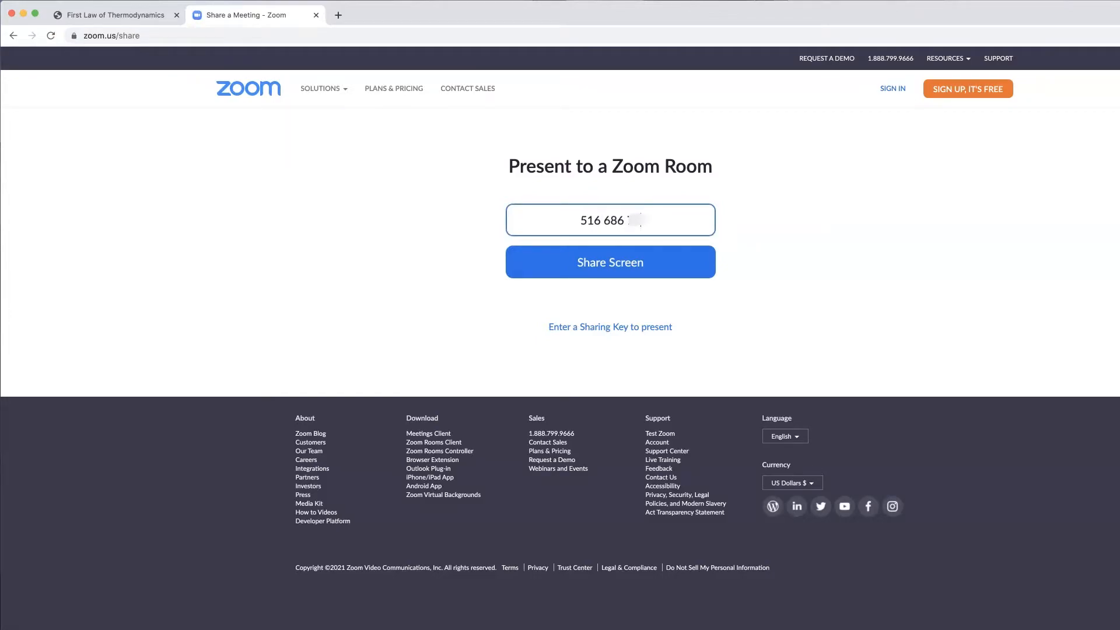
click(609, 262)
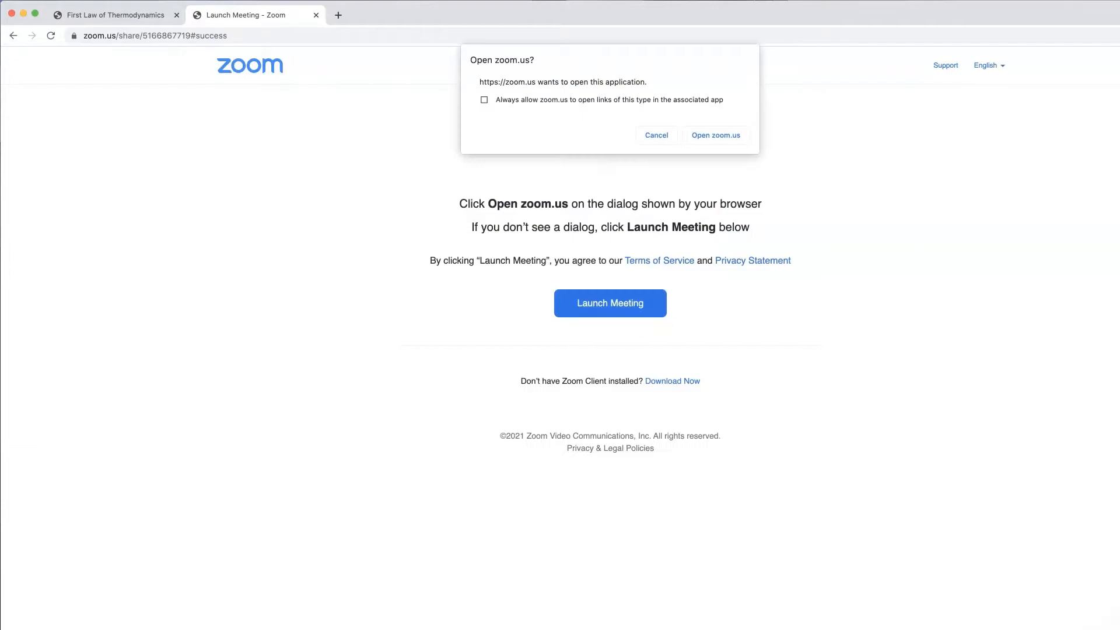
Step: Allow the browser to open zoom.us so the meeting returns to view
click(716, 135)
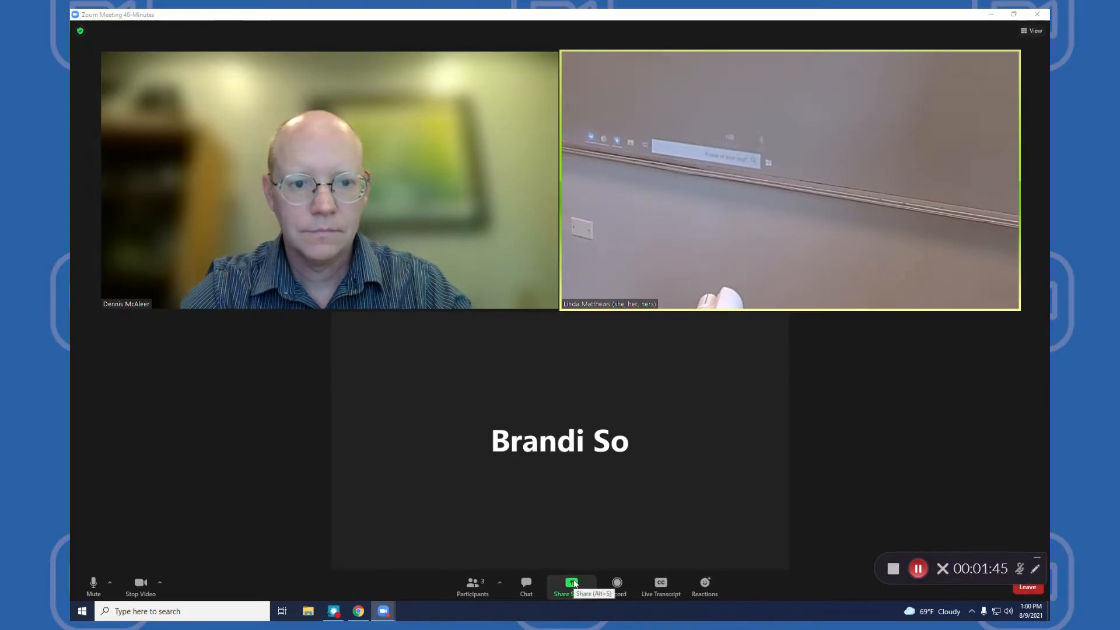
Step: Share Content from 2nd Camera (the document camera) via the Advanced share options
click(570, 583)
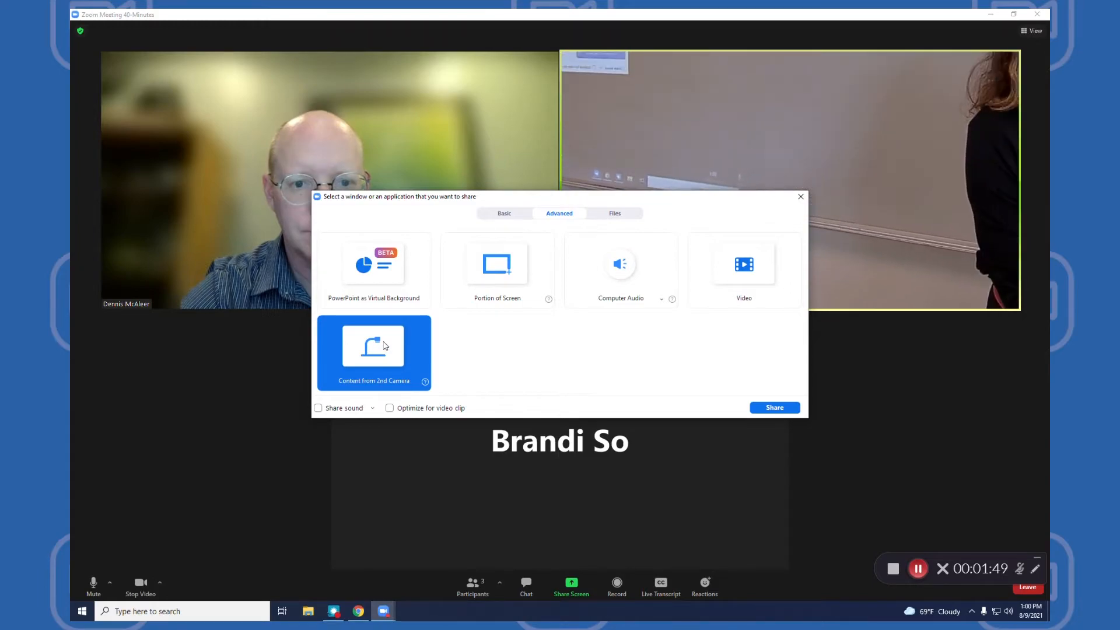
click(773, 408)
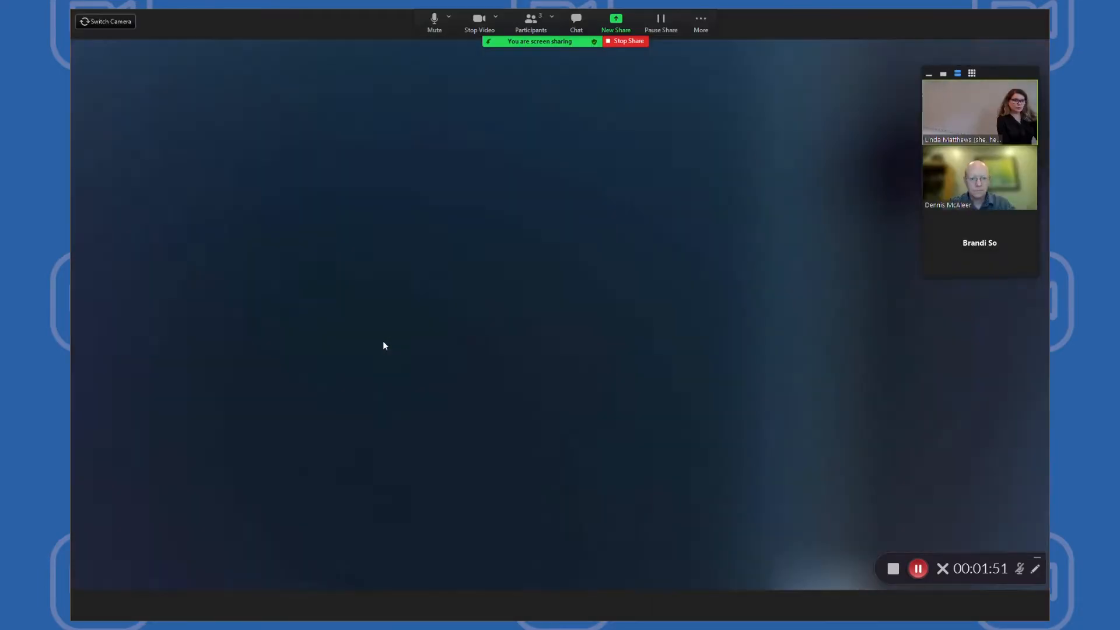